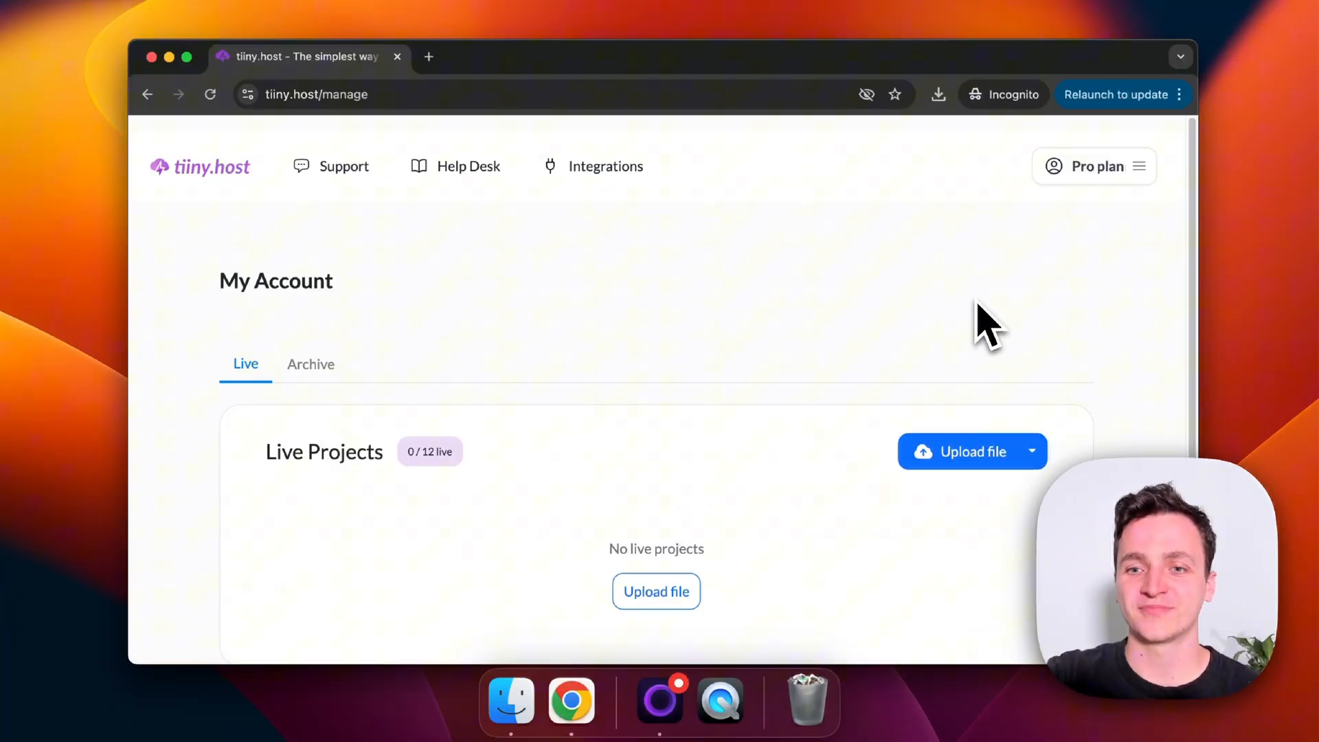
# Start a new upload from the My Account page
pyautogui.click(963, 452)
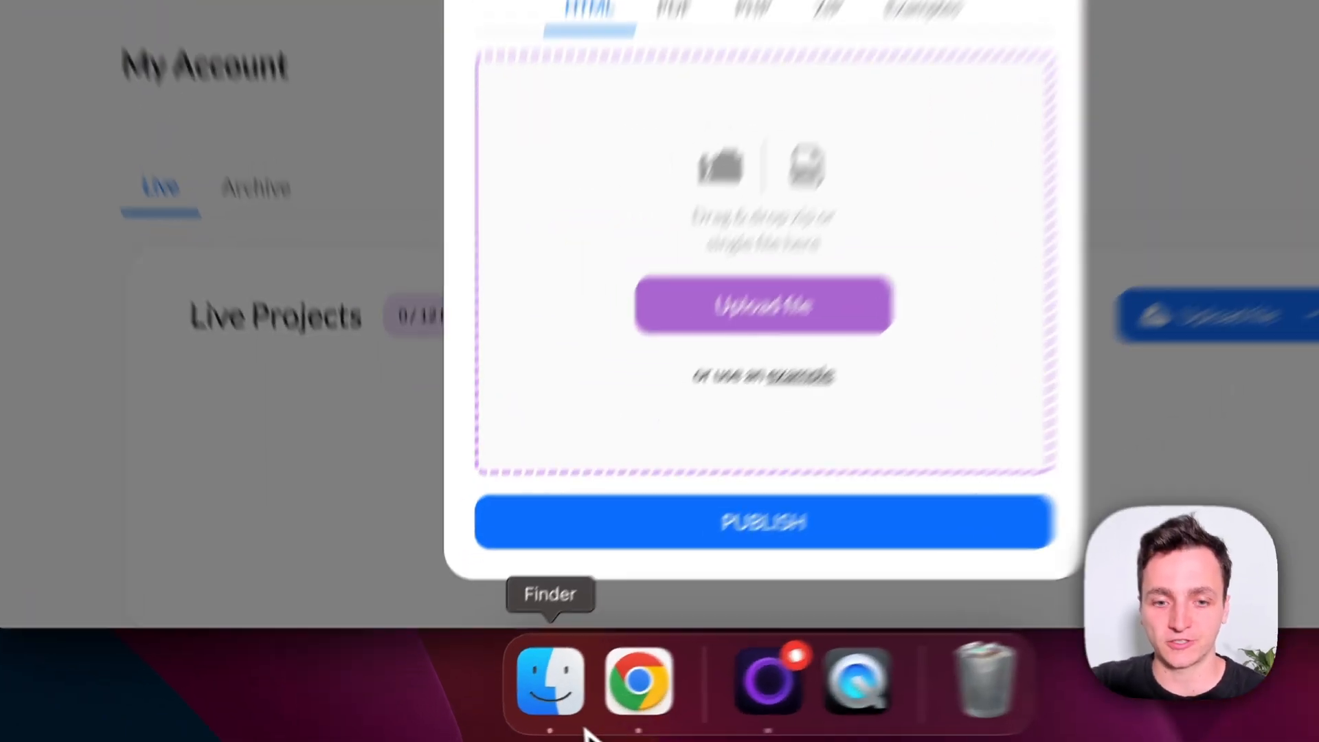
# Compress camera.png and computer.png in the zip folder into Archive.zip
pyautogui.click(548, 678)
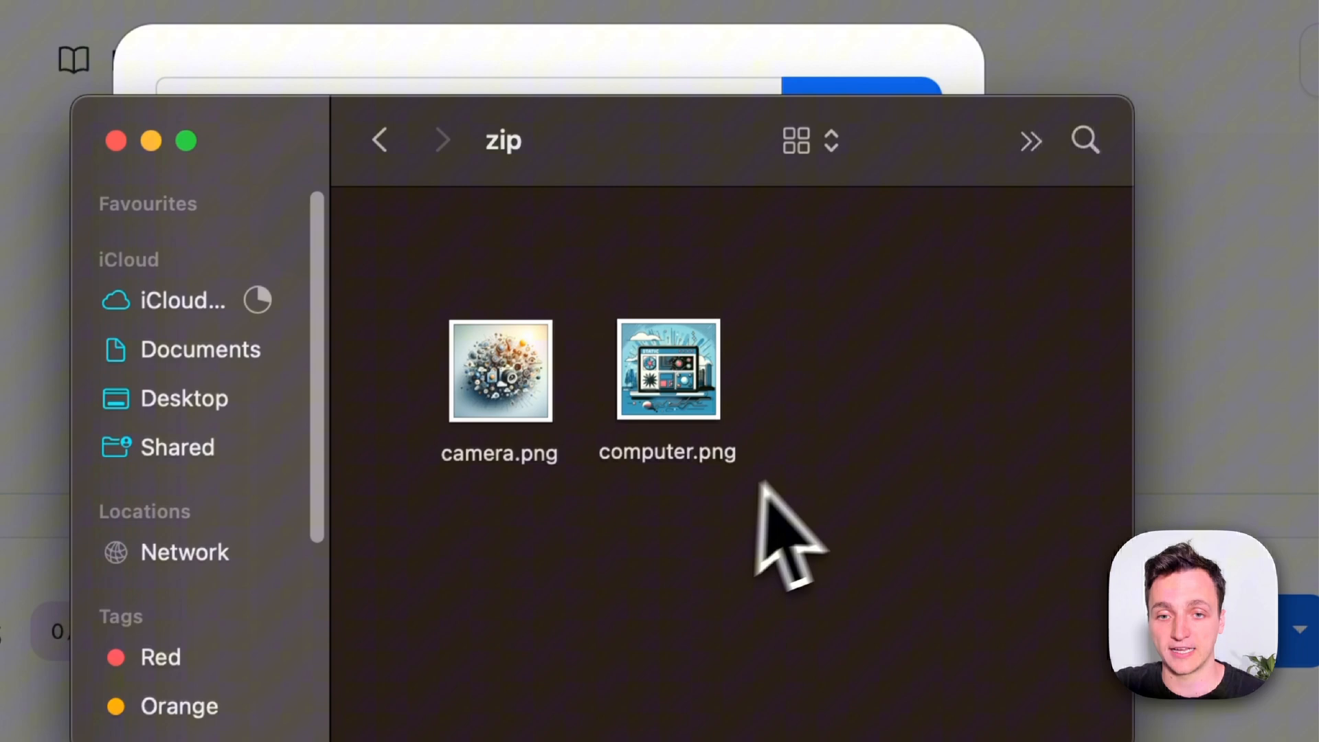
pyautogui.moveTo(505, 647)
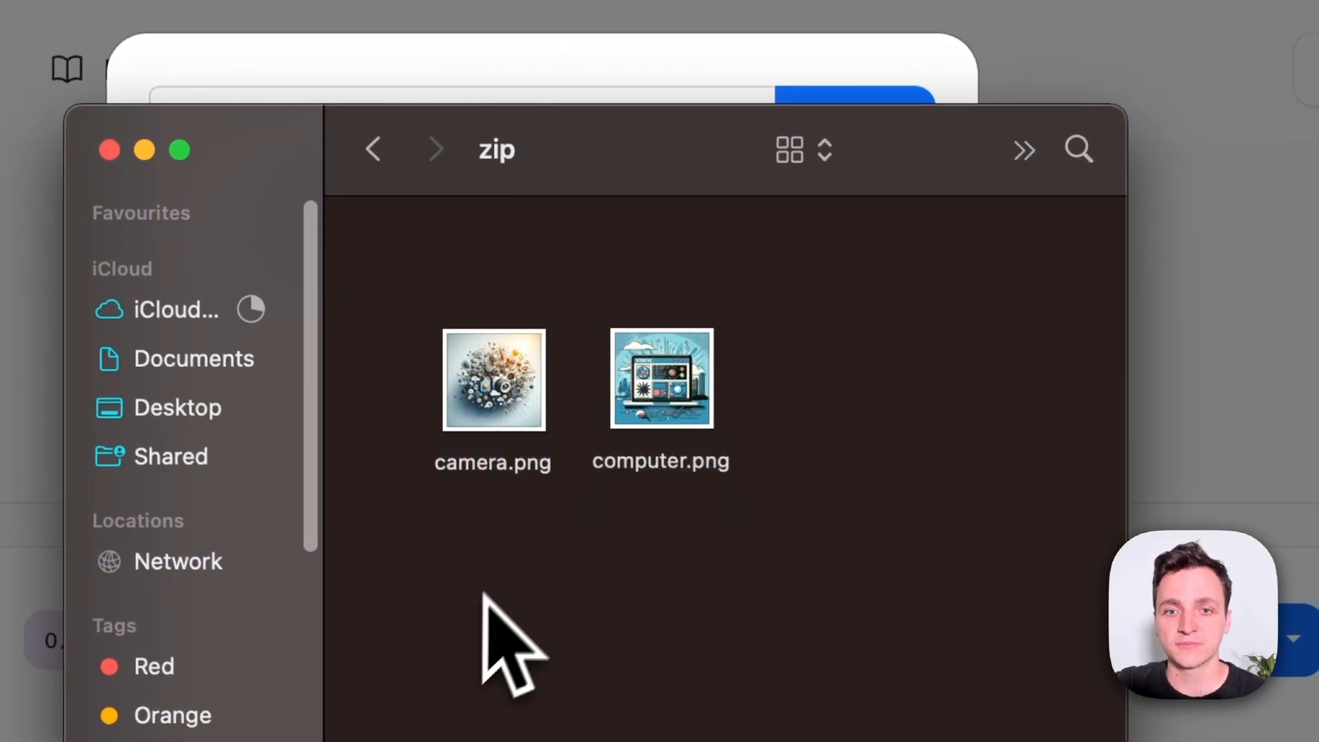
pyautogui.rightClick(492, 379)
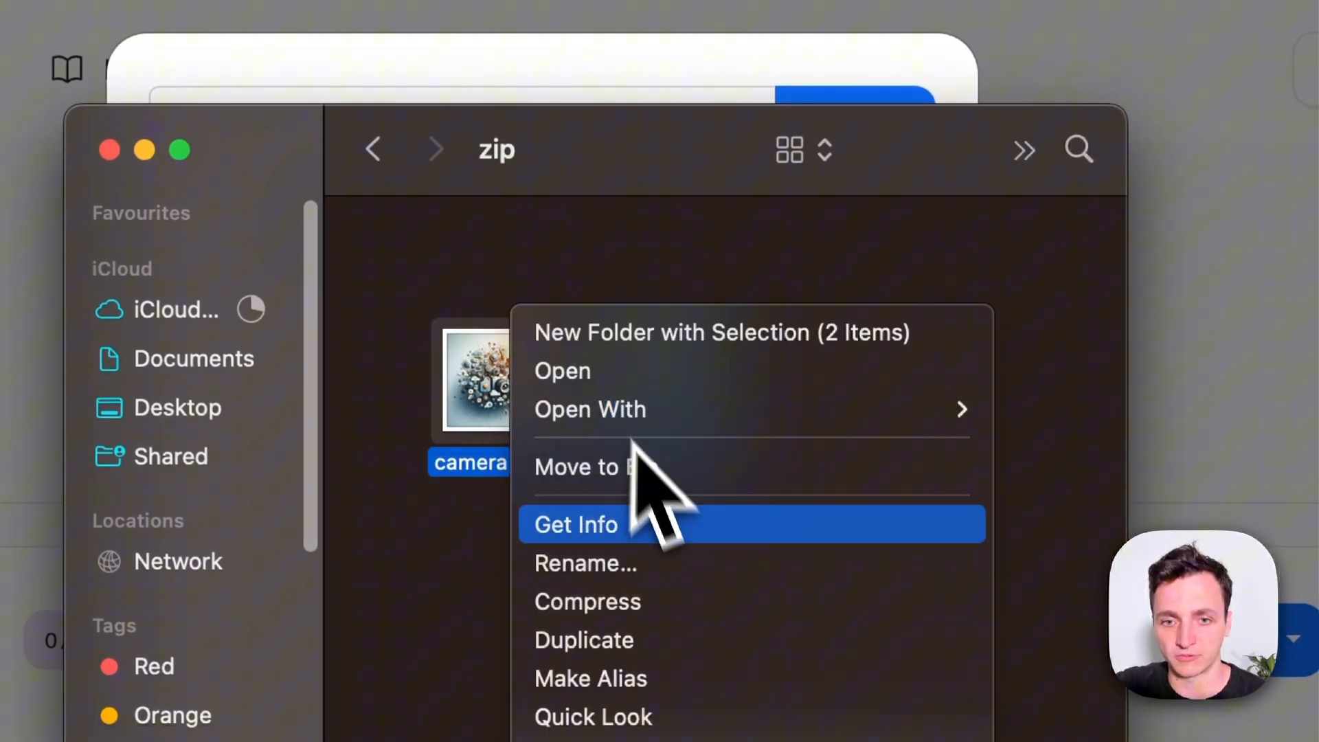
pyautogui.click(586, 602)
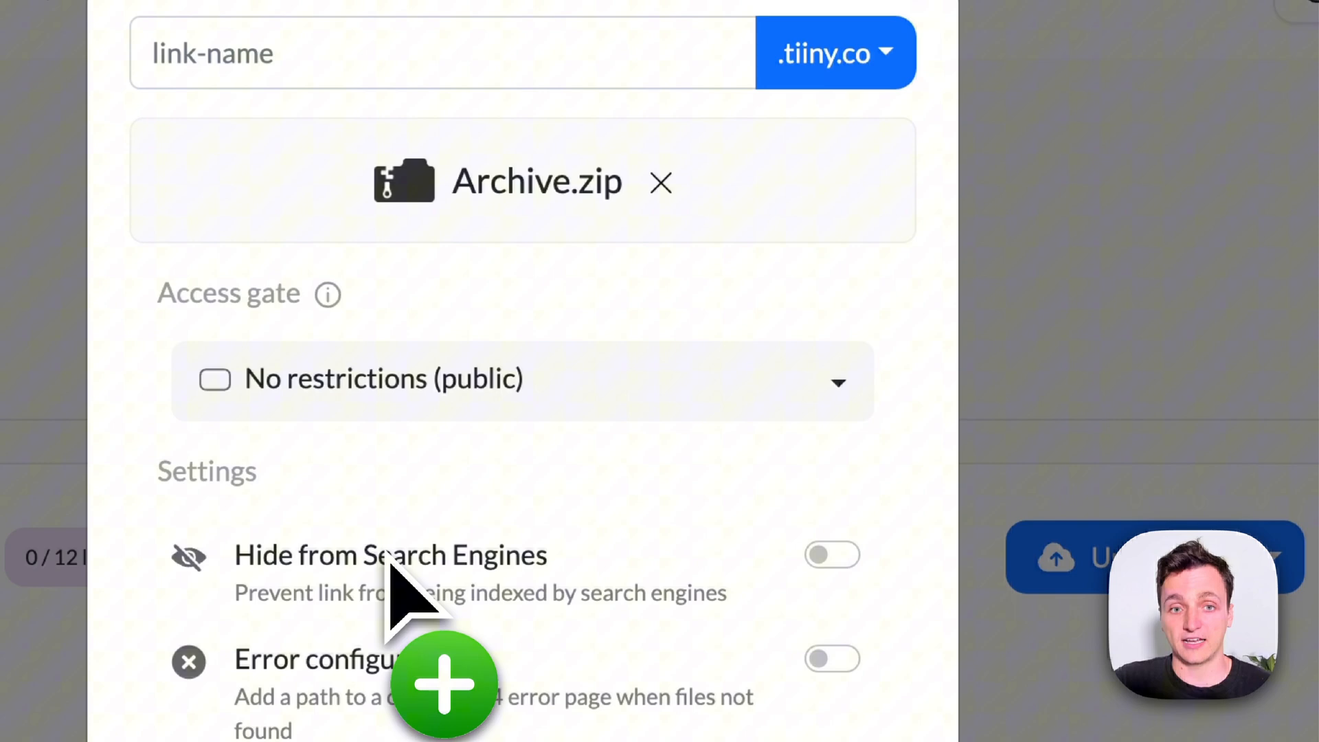
# Name the link for the Archive.zip upload 'my-zip-file'
pyautogui.click(834, 53)
pyautogui.write('my-zip-f')
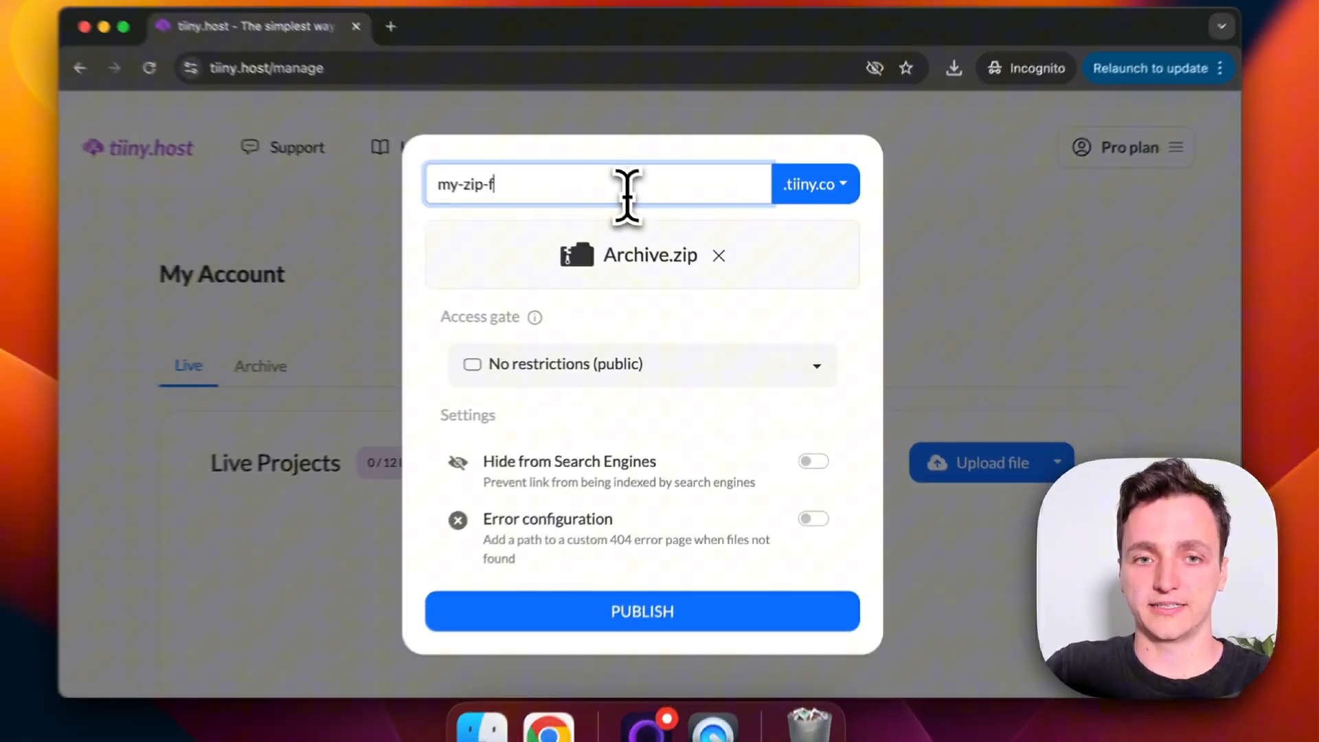
pyautogui.write('ile')
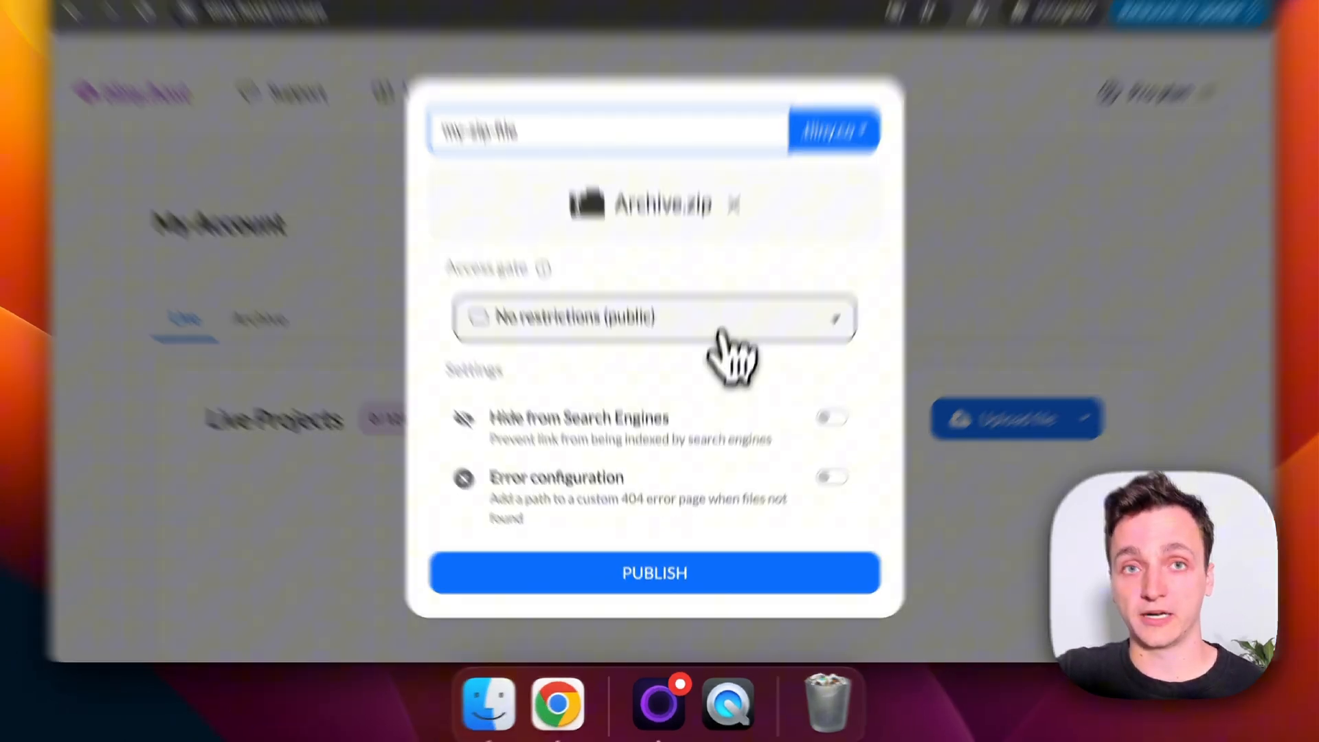
pyautogui.click(654, 317)
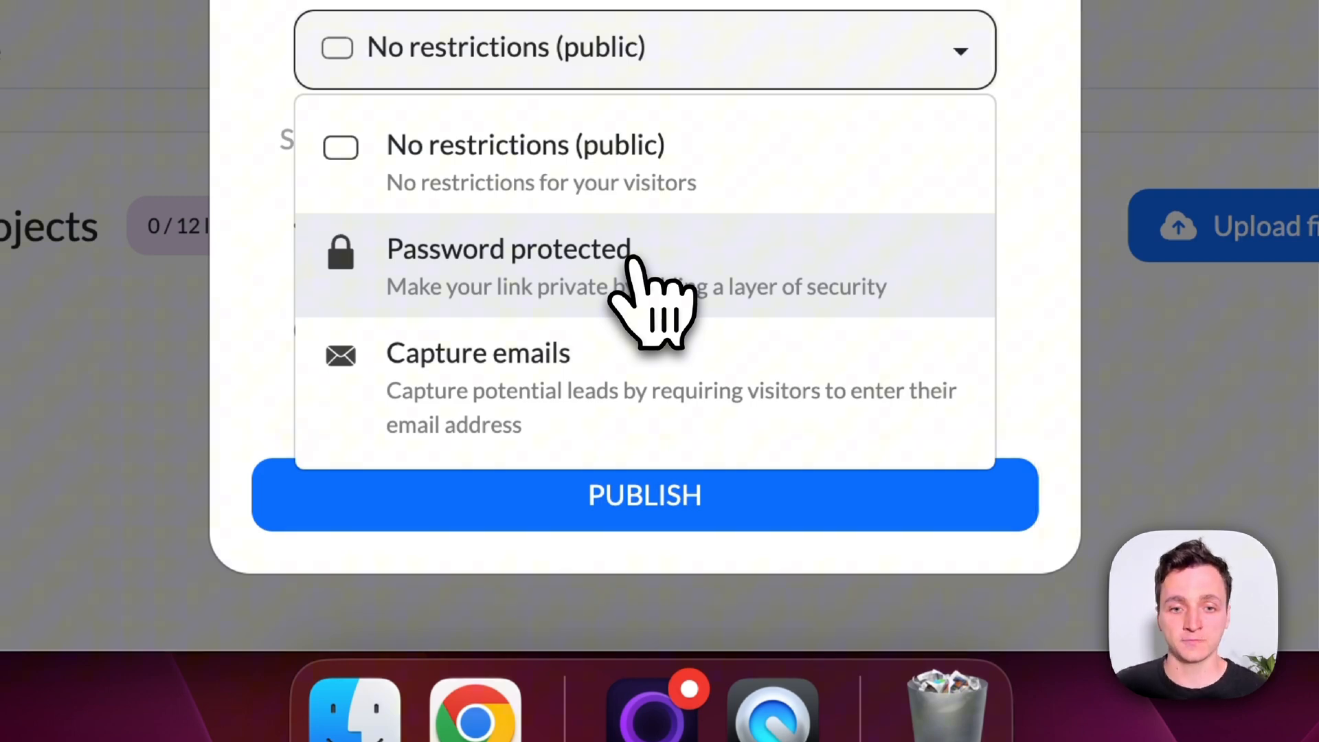
pyautogui.moveTo(651, 441)
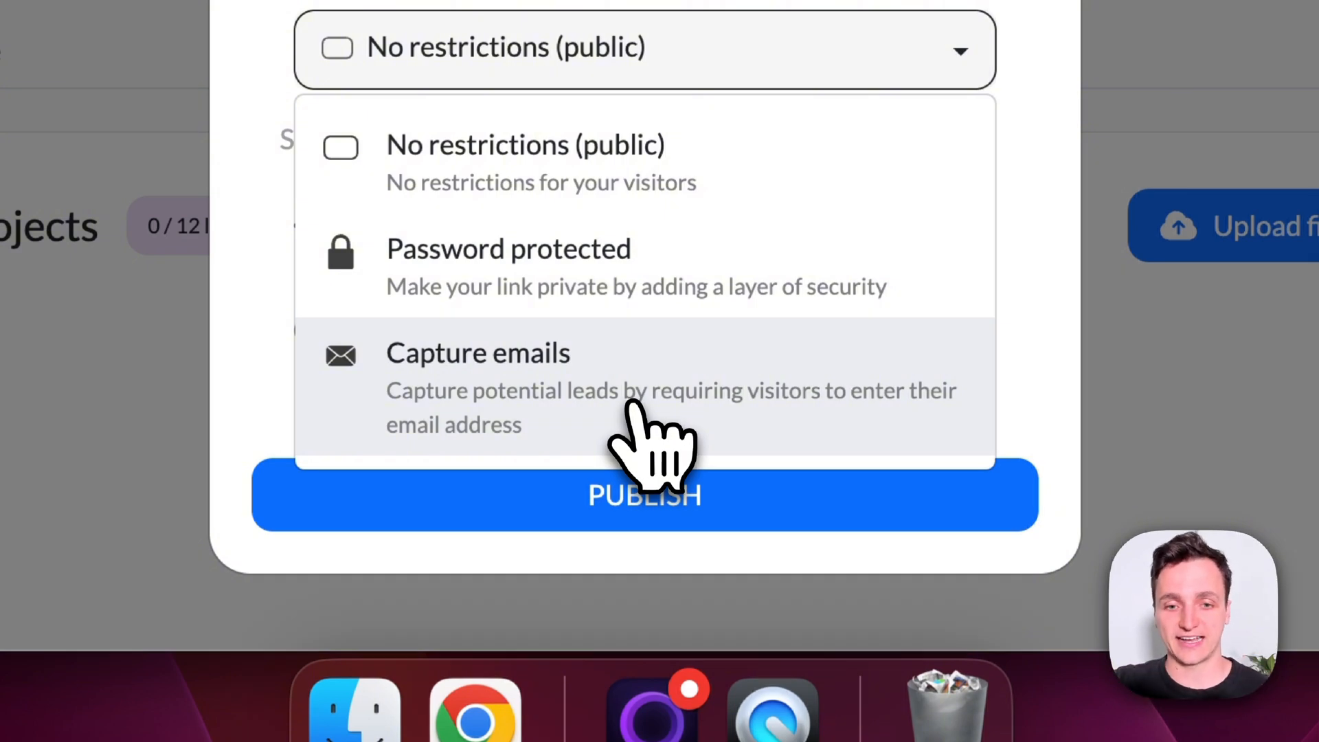
pyautogui.click(509, 249)
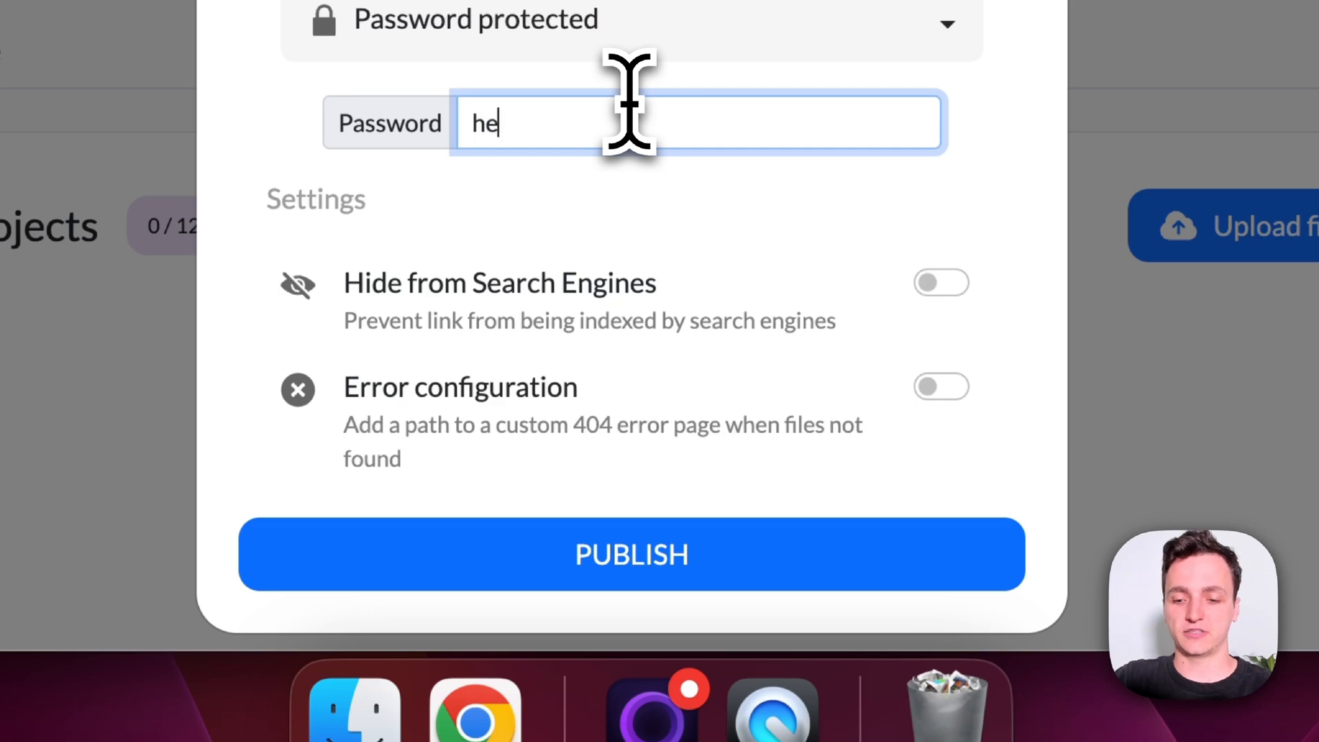
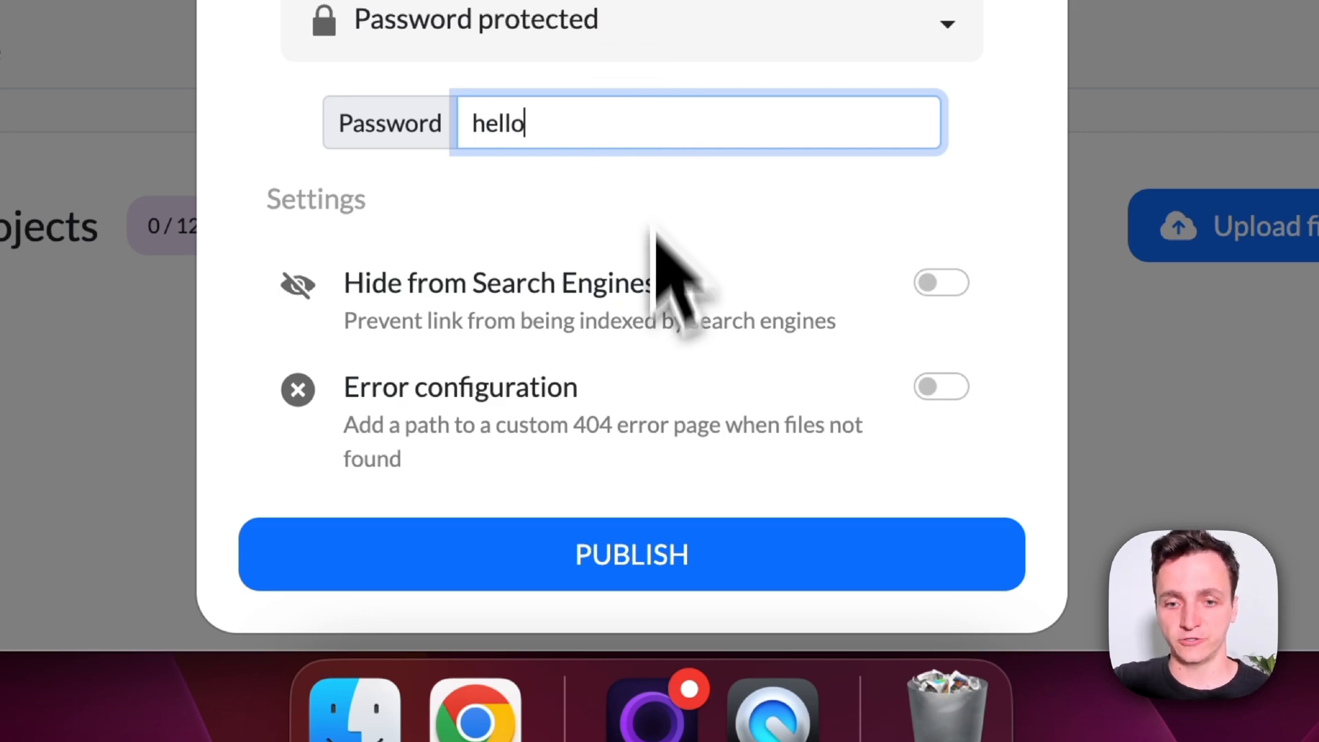
pyautogui.click(630, 553)
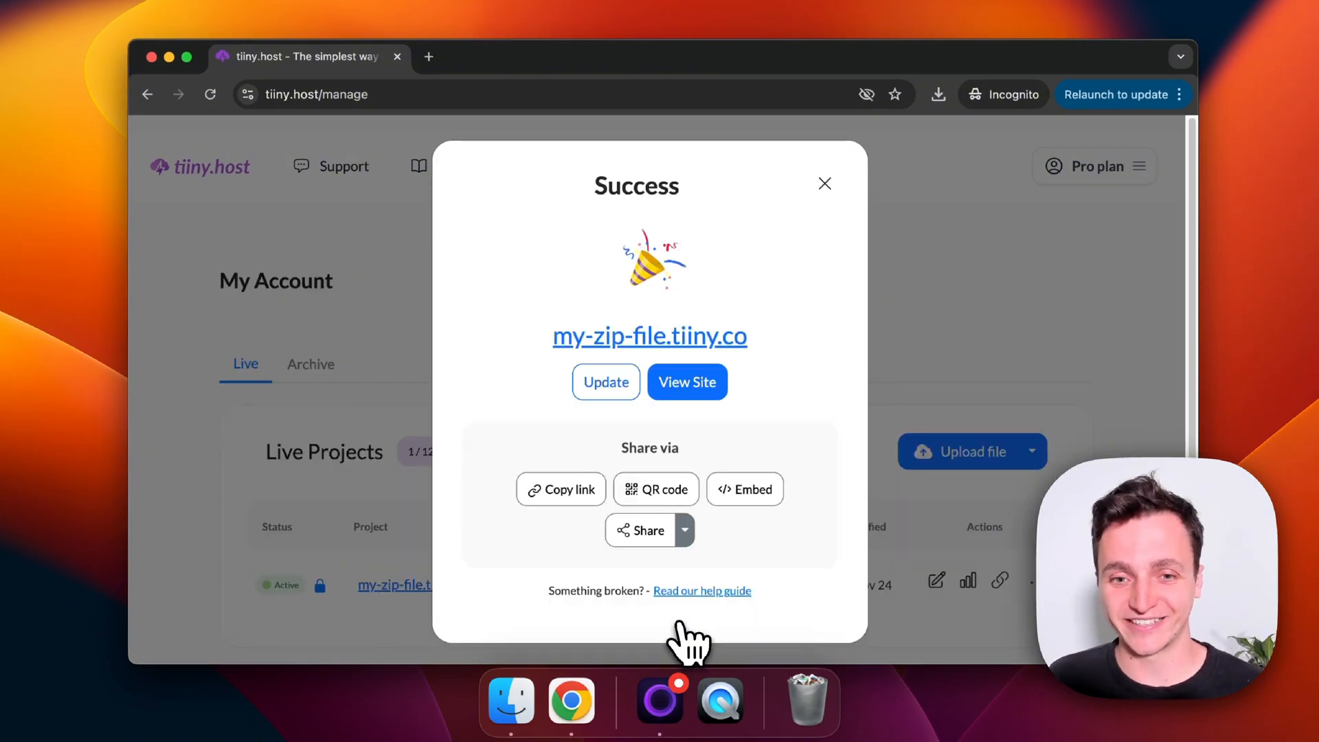
pyautogui.moveTo(496, 159)
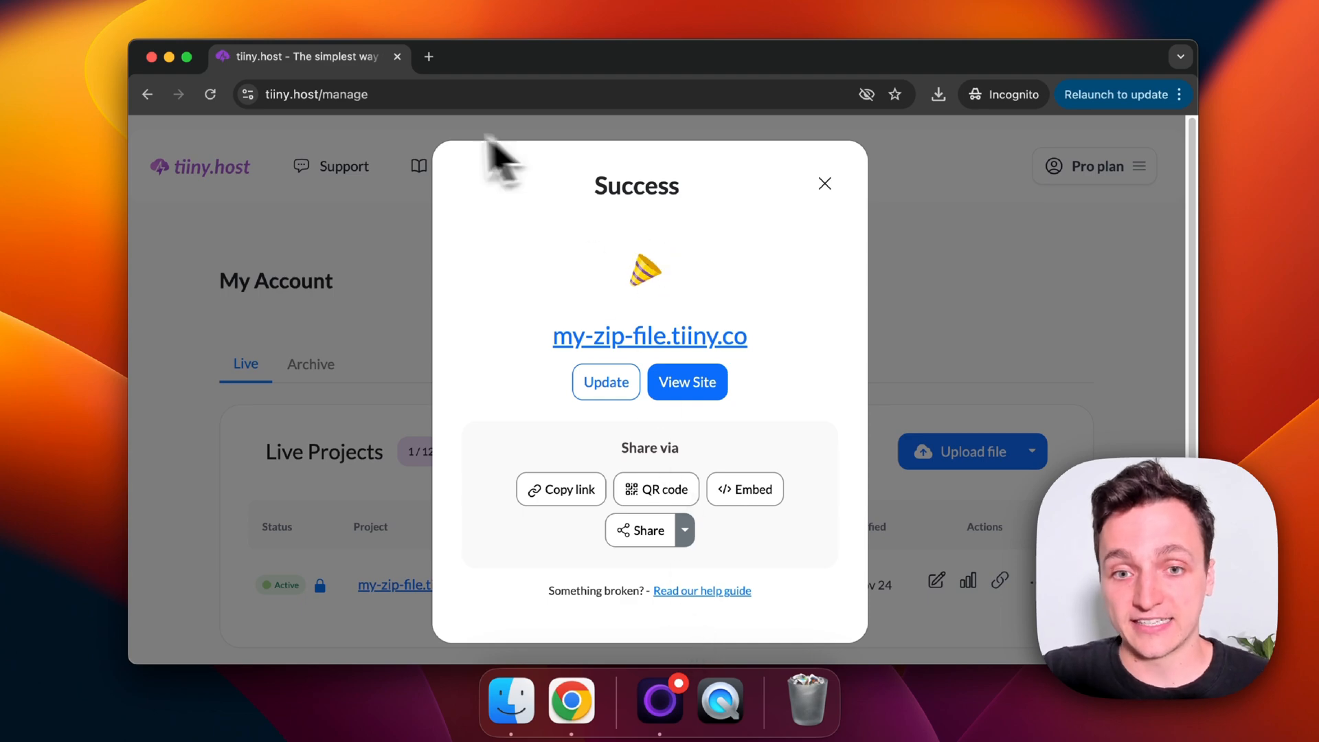
pyautogui.moveTo(702, 365)
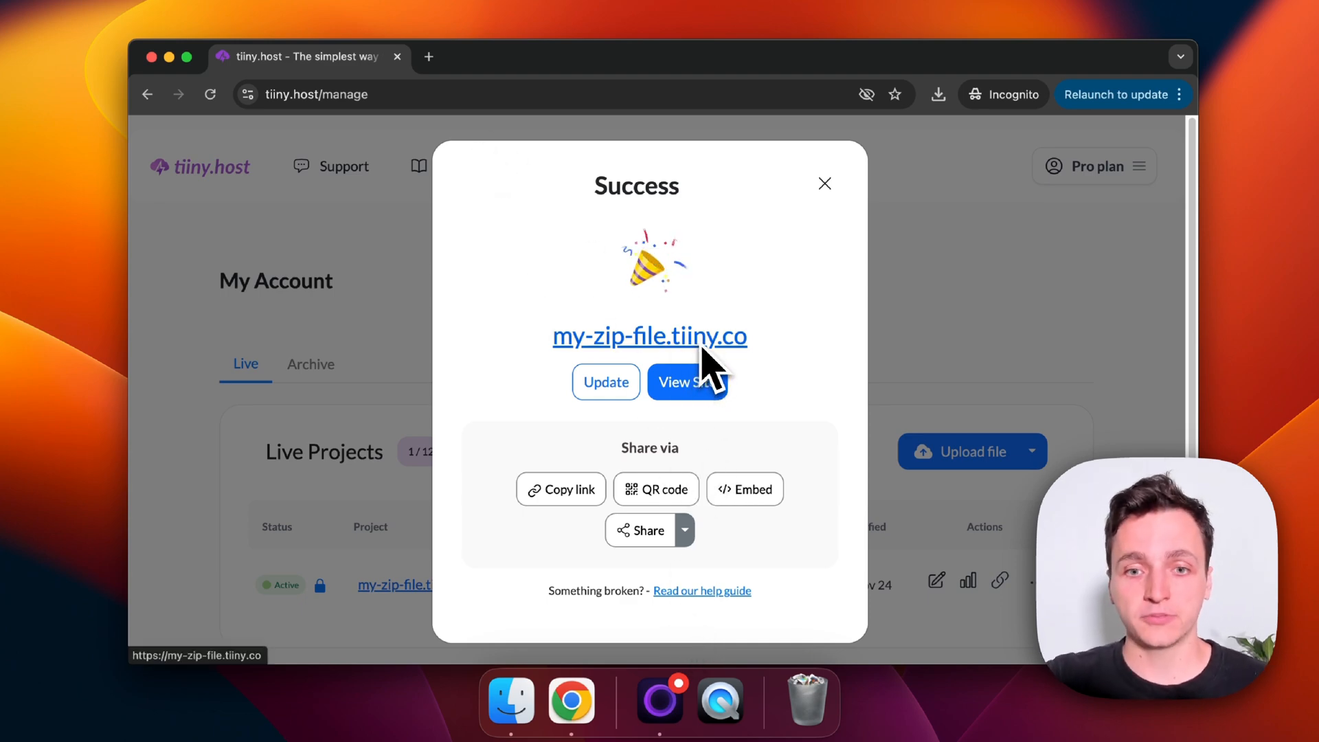
# View the link's QR code, then dismiss the publish success message
pyautogui.click(657, 489)
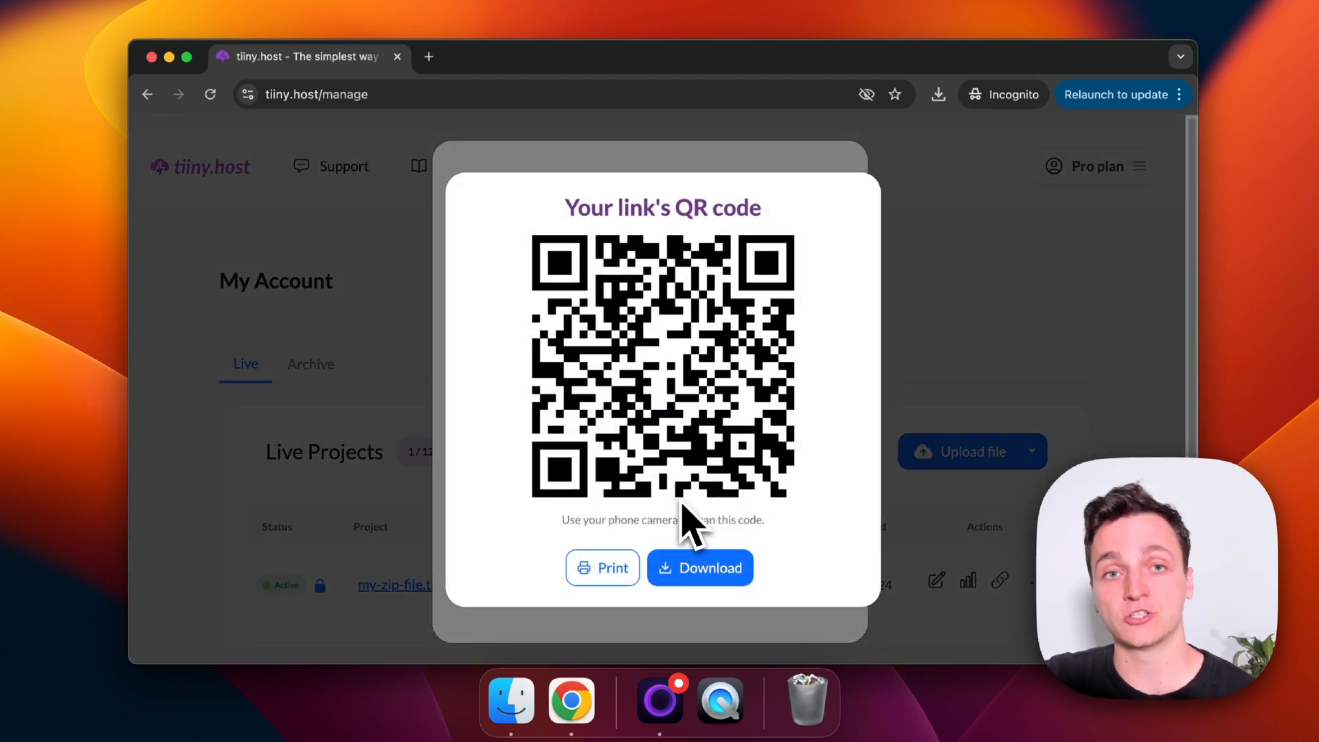
pyautogui.click(824, 182)
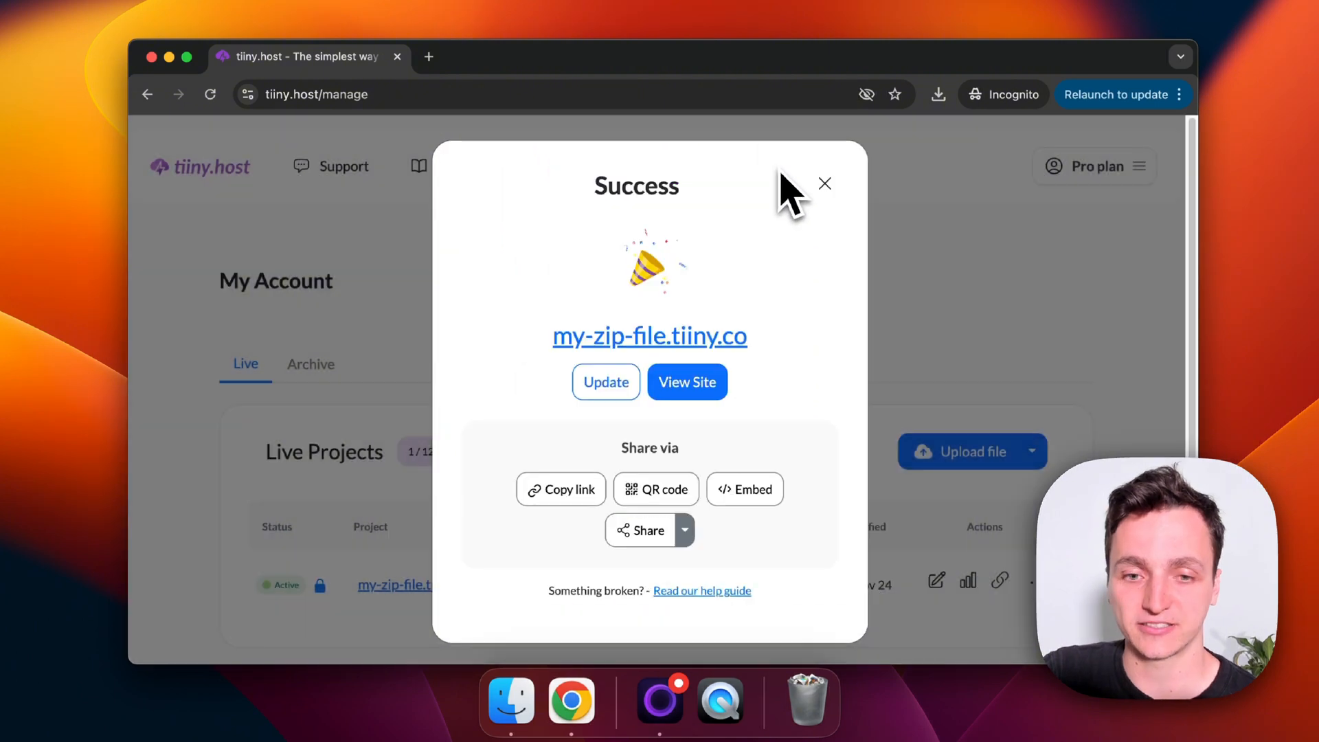
pyautogui.click(687, 382)
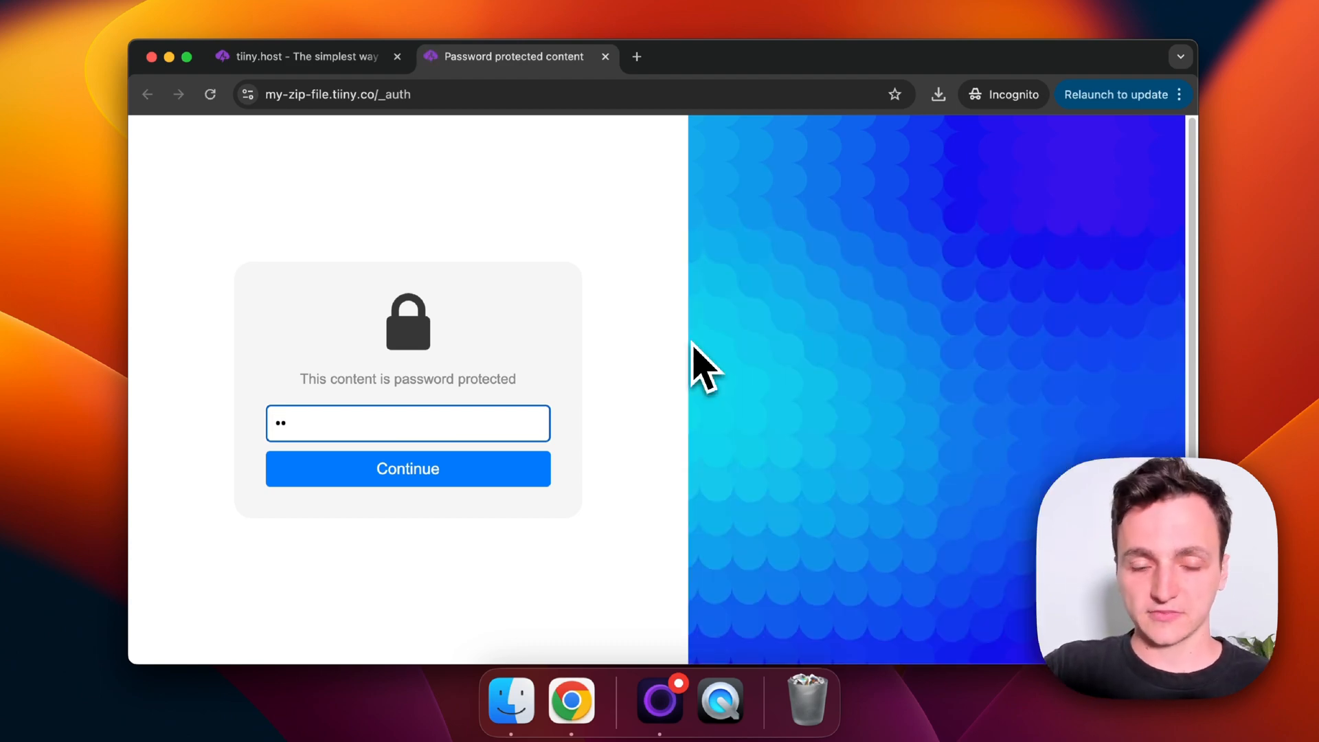
# Submit the password to unlock my-zip-file.tiiny.co and show its file collection
pyautogui.click(407, 469)
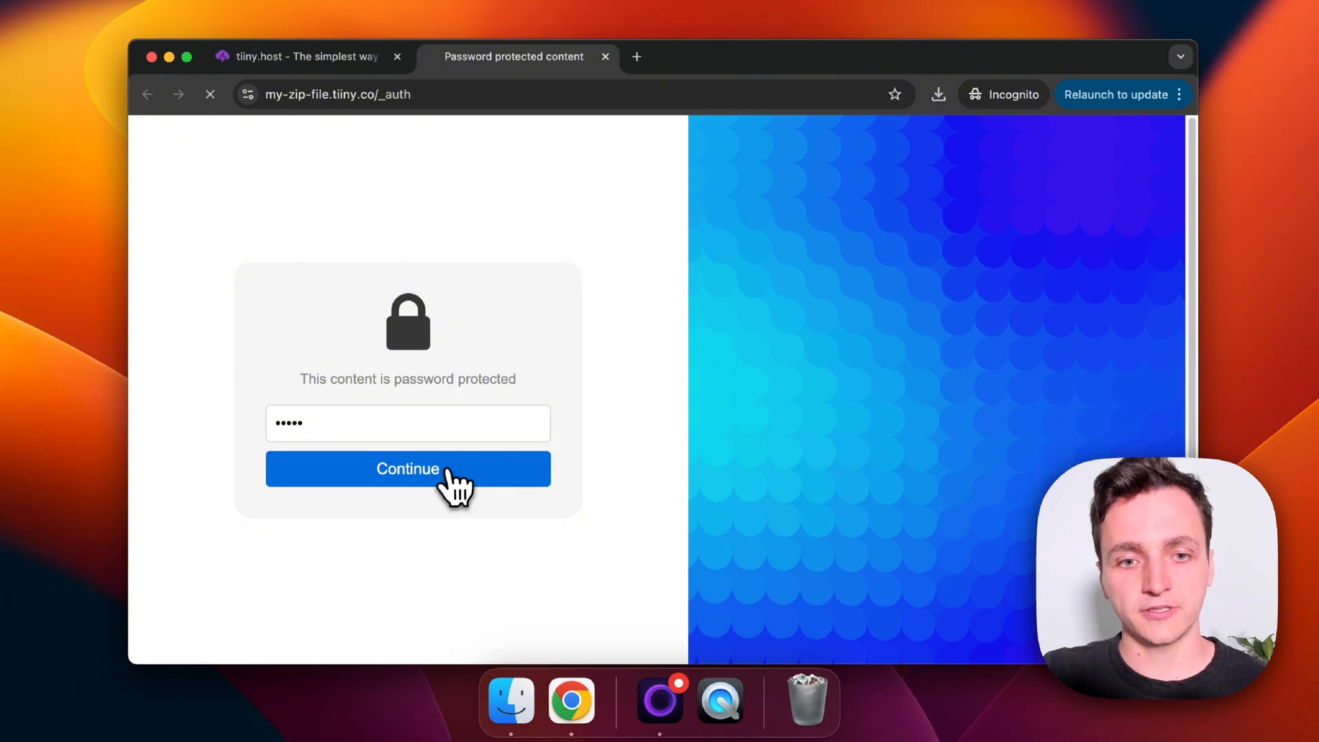
pyautogui.click(407, 468)
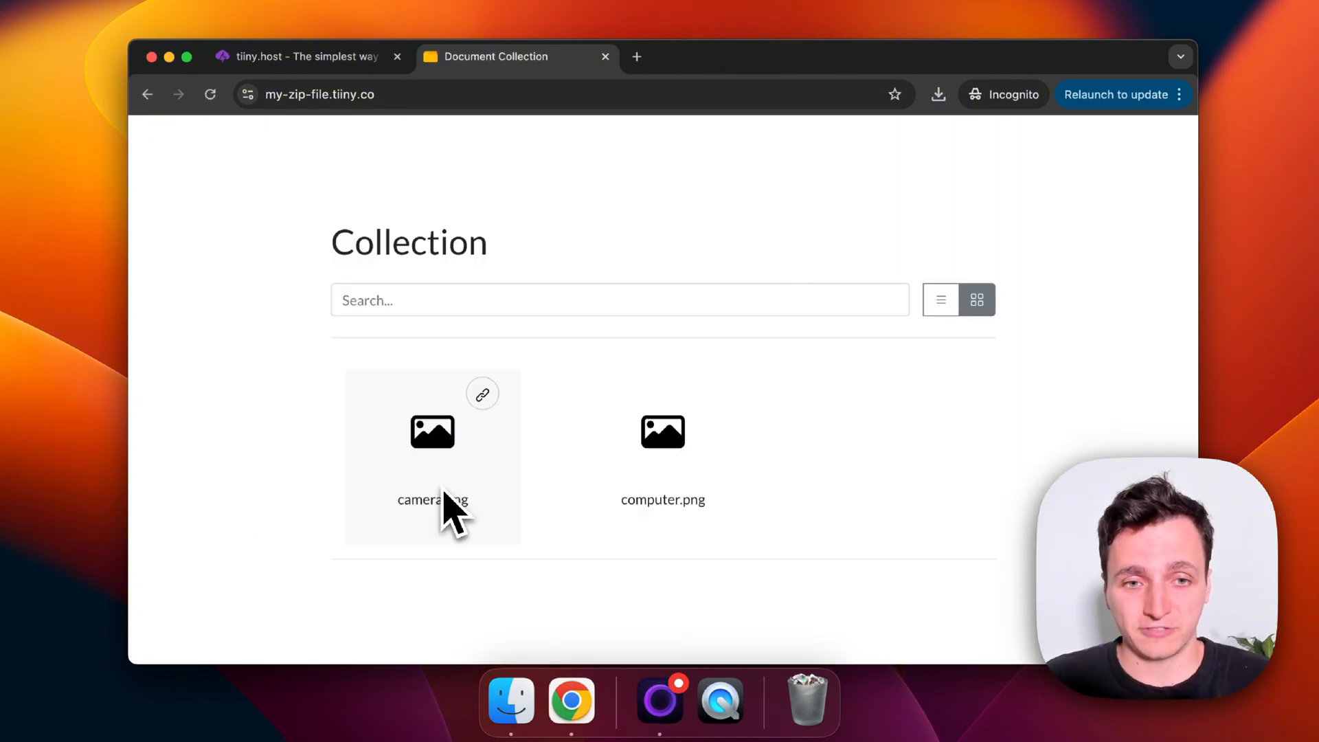
pyautogui.moveTo(448, 500)
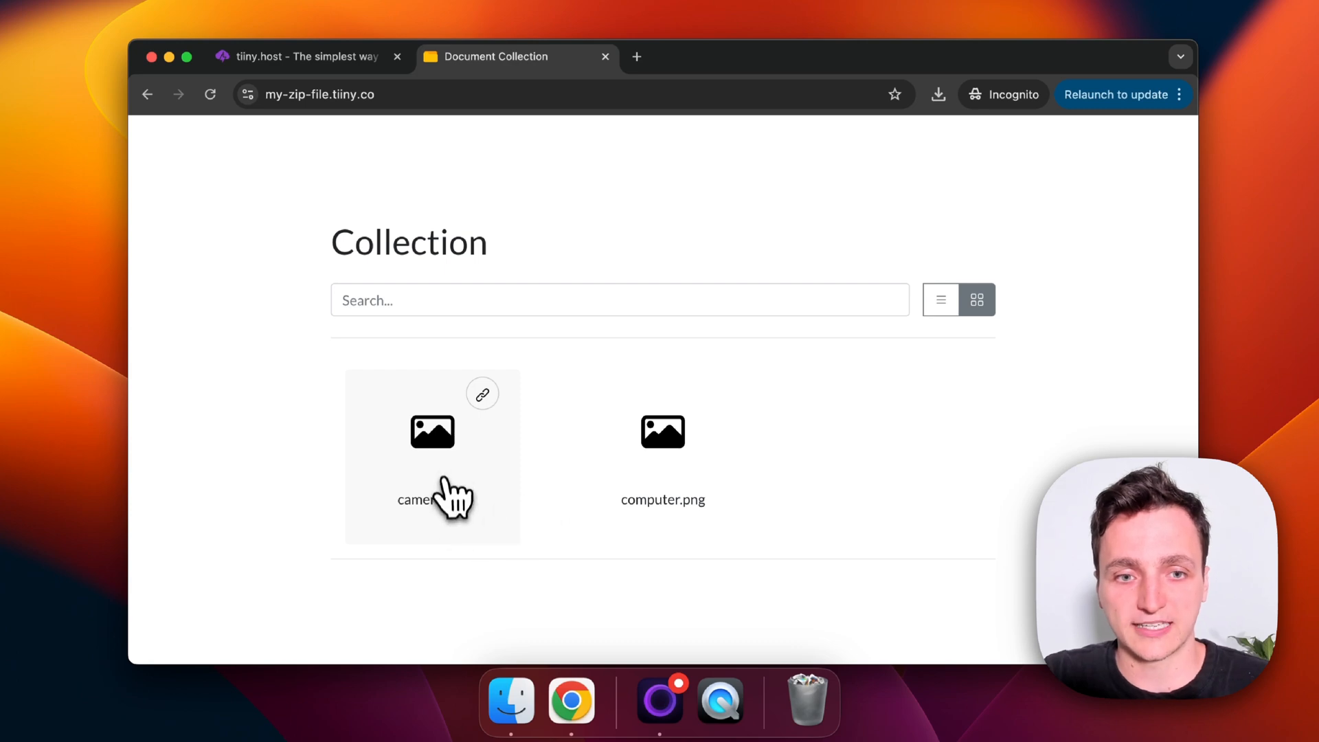